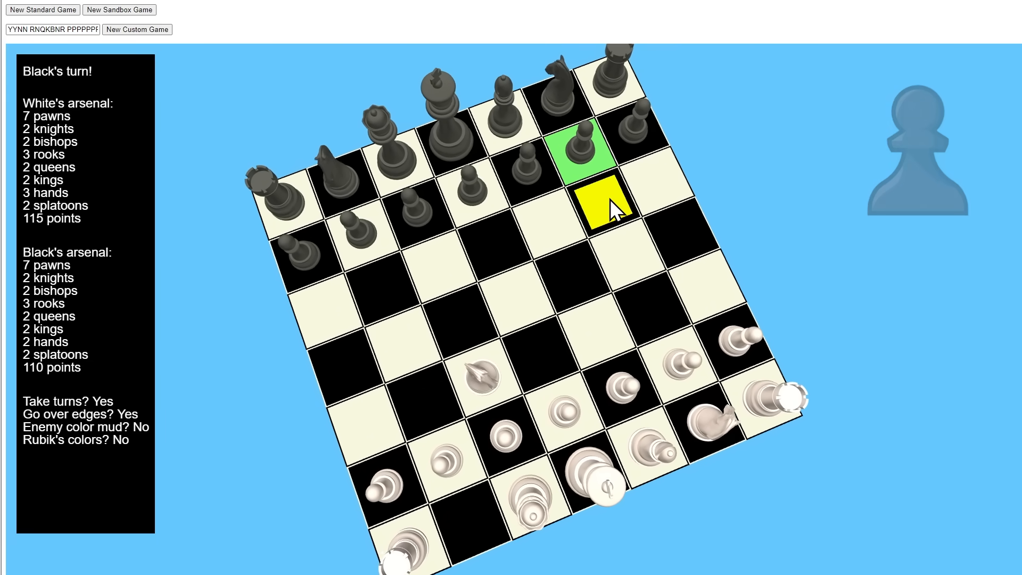
- Select a black pawn to highlight its reachable squares running across the cube's faces
{"action": "left_click", "coordinate": [596, 203]}
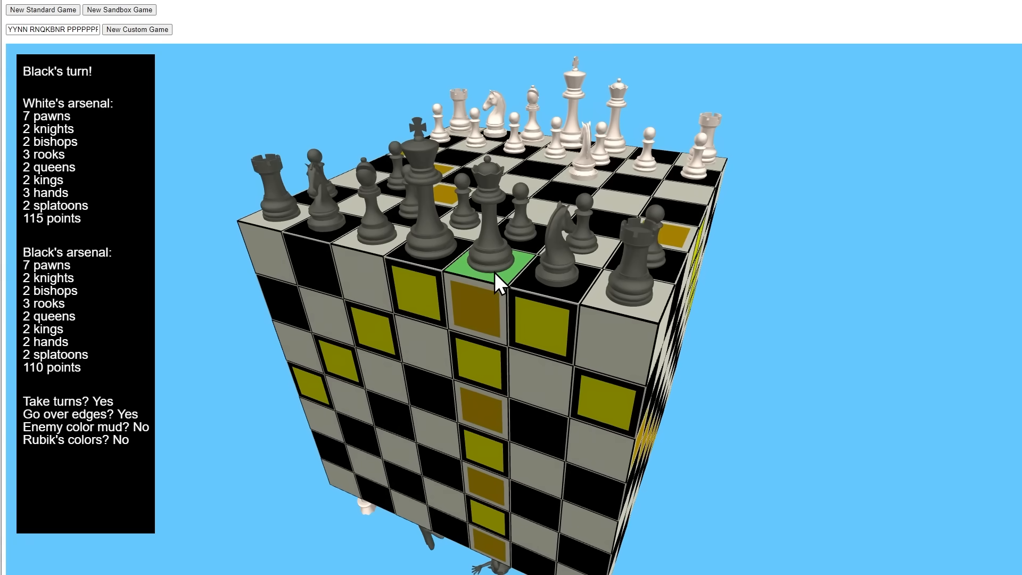
- Highlight a white pawn's reachable squares on the top face of the sandbox board
{"action": "left_click", "coordinate": [496, 267]}
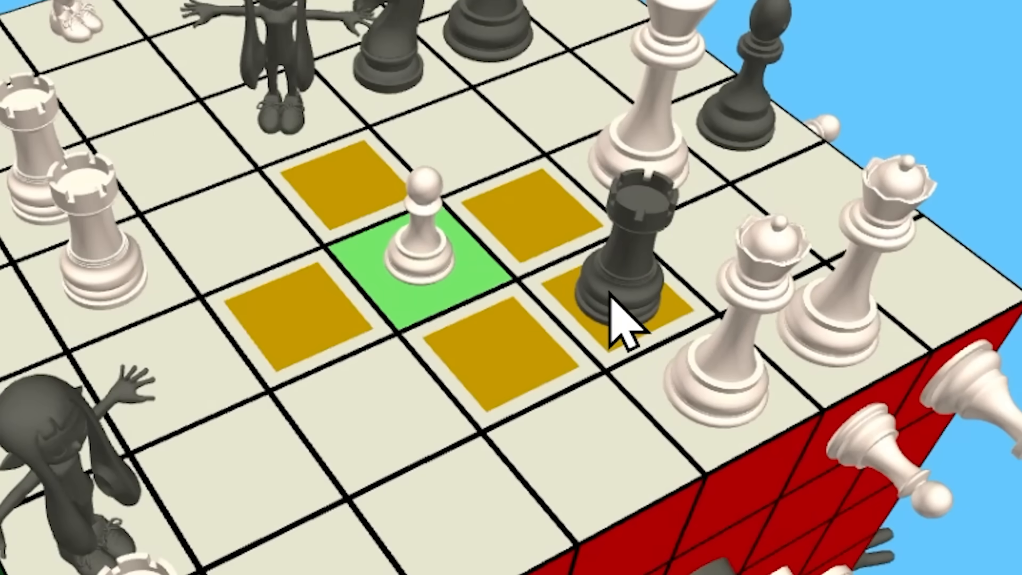
- Move the pawn, then start a custom game from an empty setup (White 322, Black 259)
{"action": "left_click", "coordinate": [619, 274]}
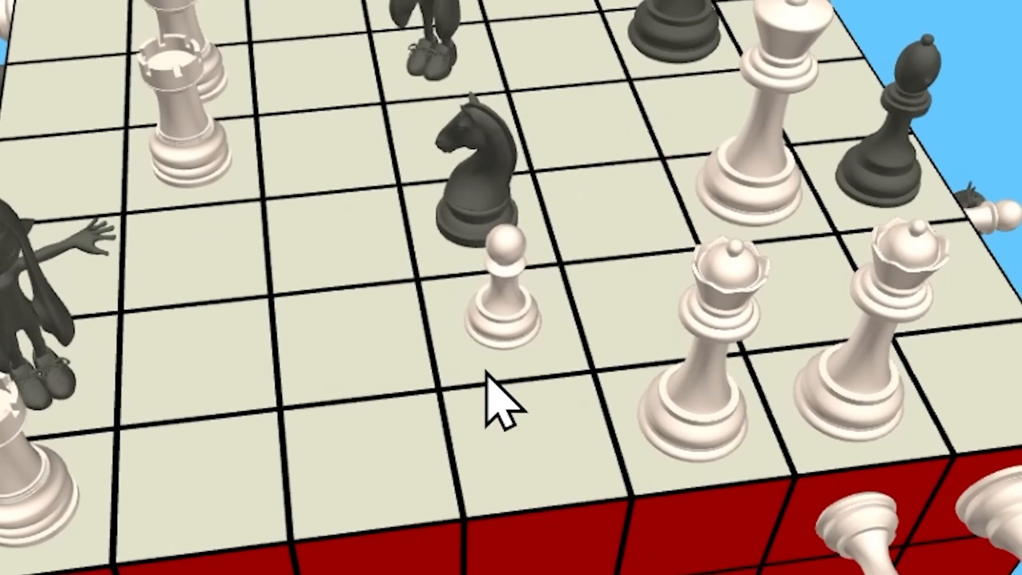
{"action": "left_click", "coordinate": [476, 189]}
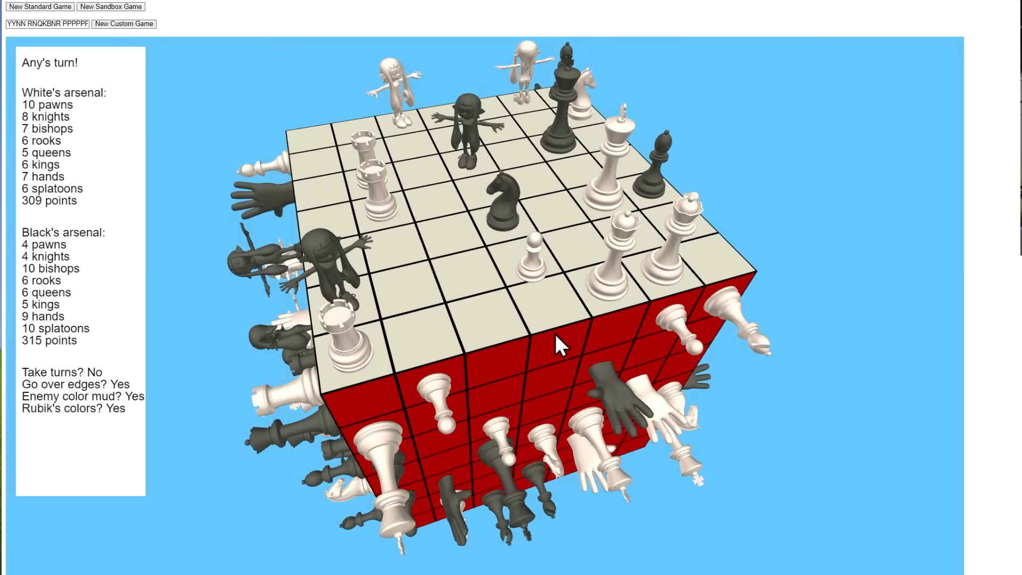
{"action": "left_click", "coordinate": [531, 254]}
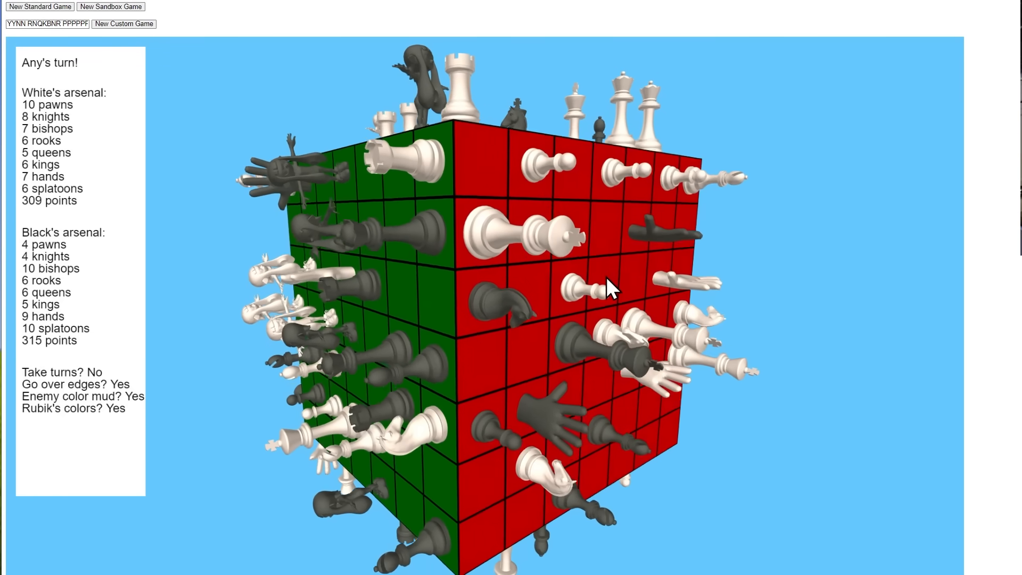
{"action": "left_click", "coordinate": [123, 24]}
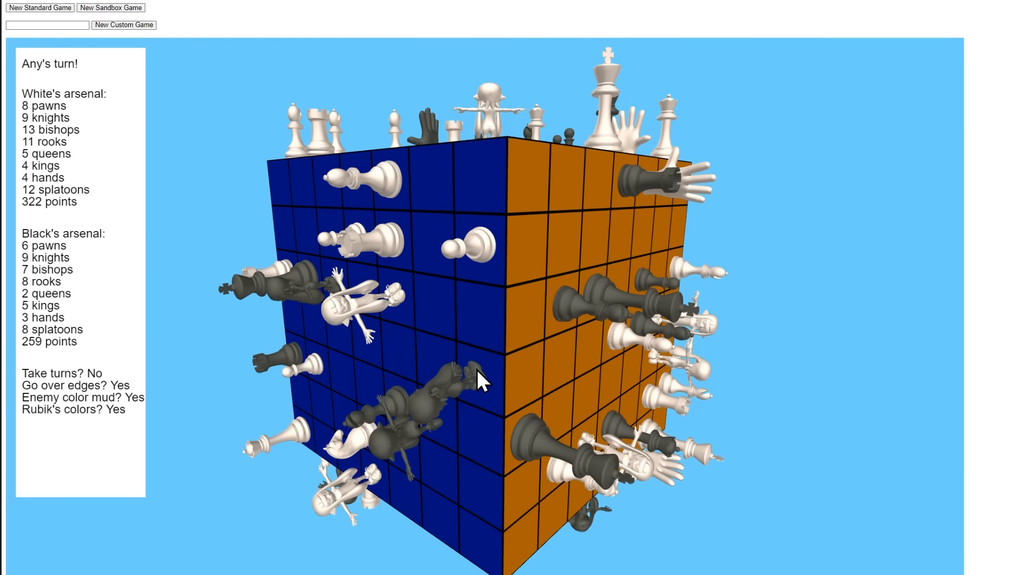
- Capture two white rooks, leaving White four rooks and 299 points
{"action": "left_click", "coordinate": [123, 25]}
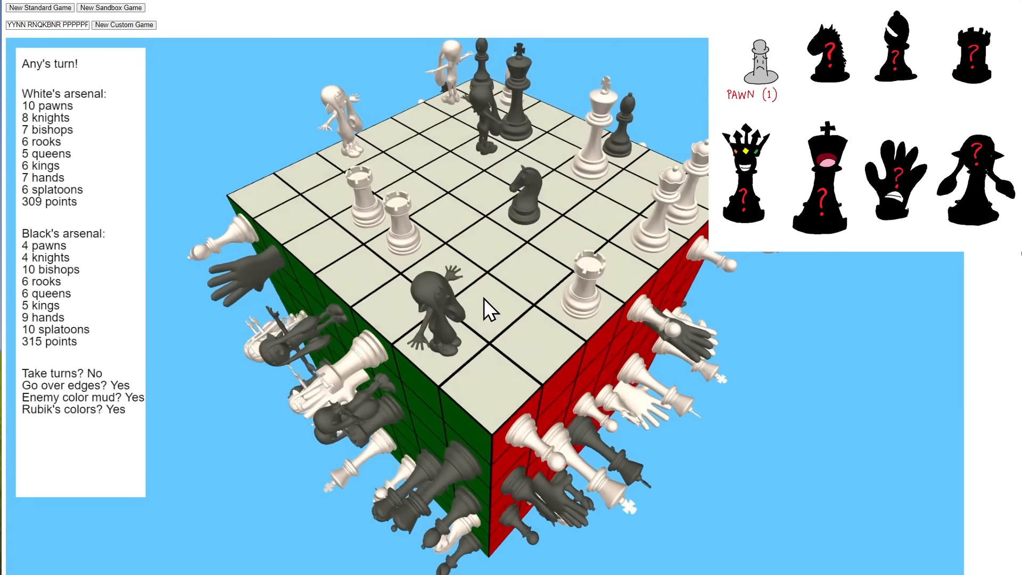
{"action": "left_click", "coordinate": [517, 192]}
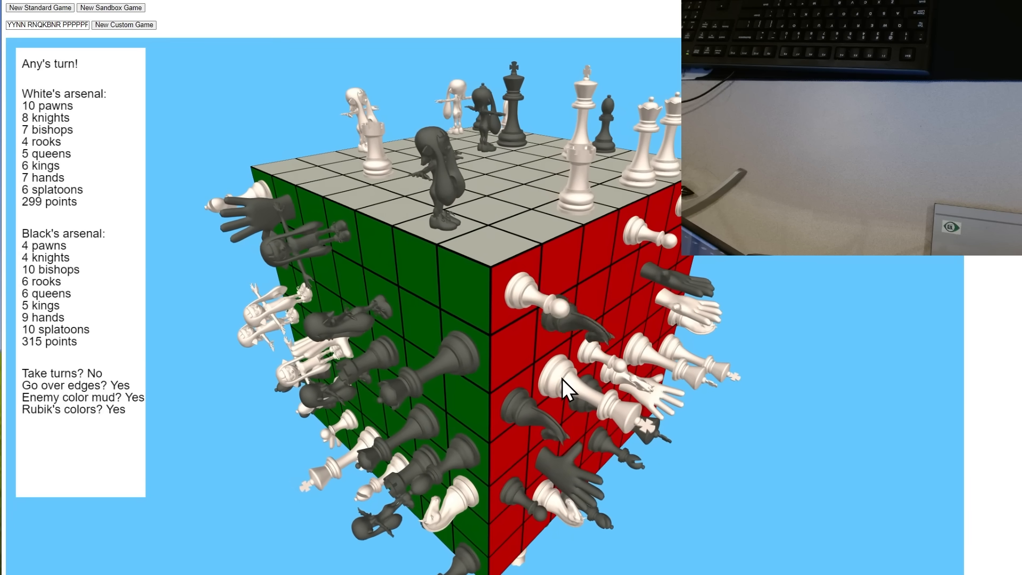
{"action": "left_click", "coordinate": [123, 25]}
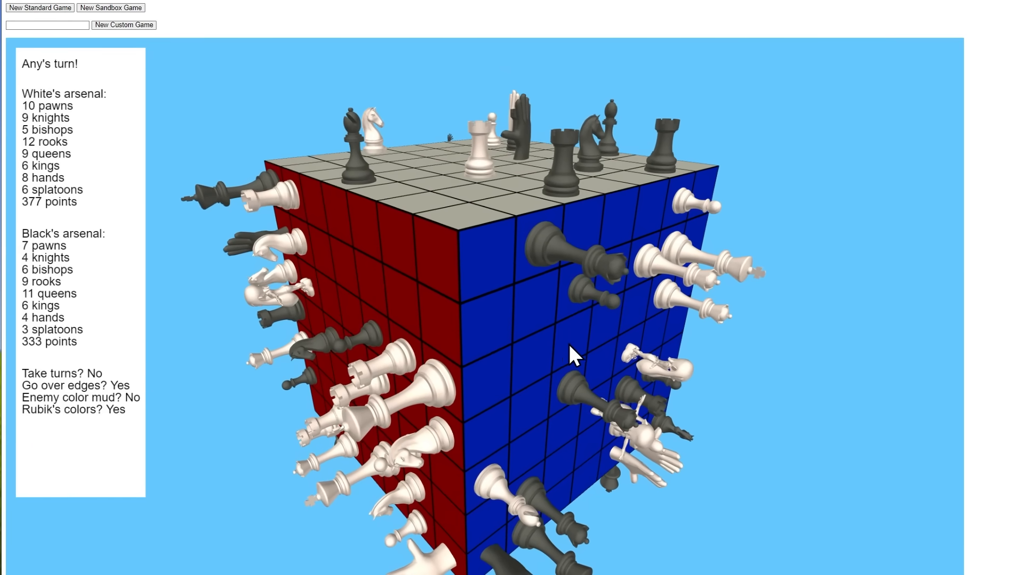
{"action": "left_click", "coordinate": [456, 261]}
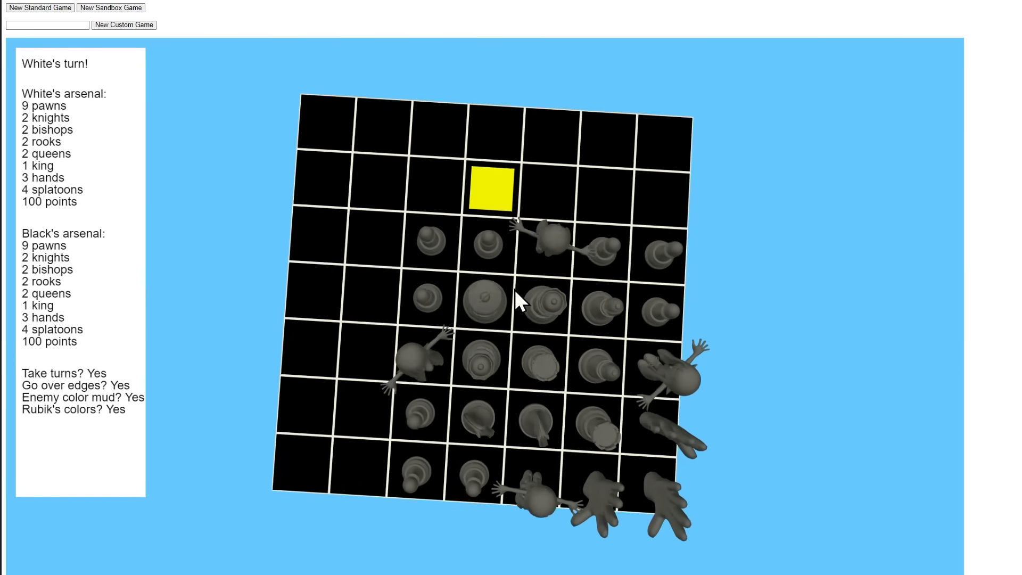
- Move a White piece to a highlighted square, leaving Black to move at 95 to 91
{"action": "left_click", "coordinate": [492, 189]}
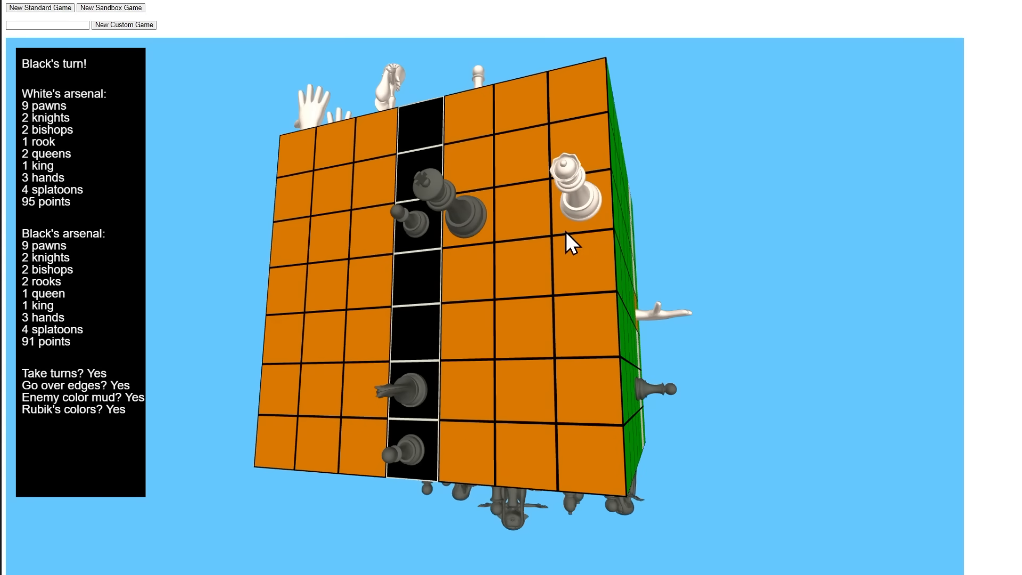
- Move a Black piece to its target square, handing the turn back to White
{"action": "left_click", "coordinate": [469, 209]}
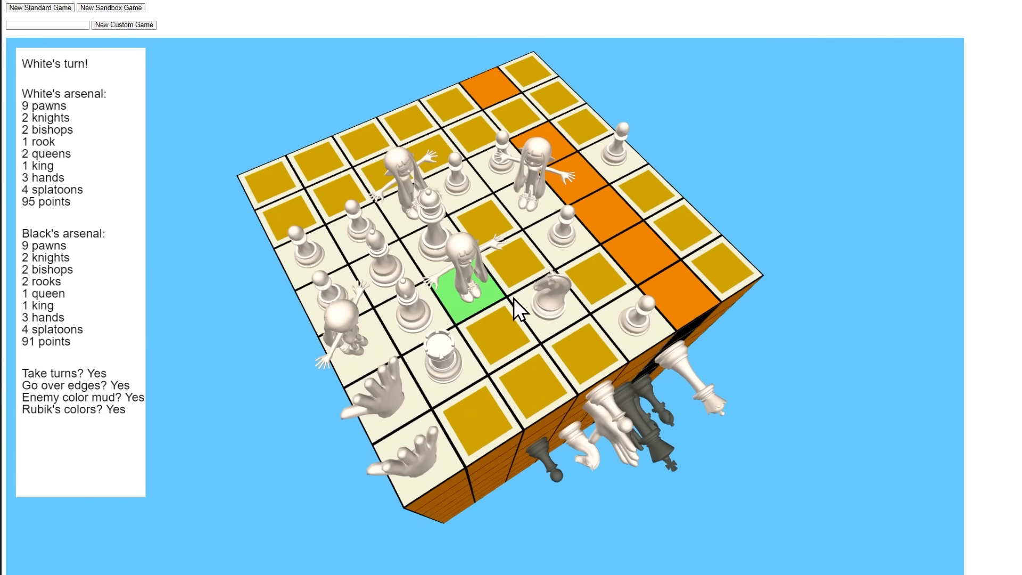
- Splash a row of squares on the black face red with a White splatoon
{"action": "left_click", "coordinate": [456, 293]}
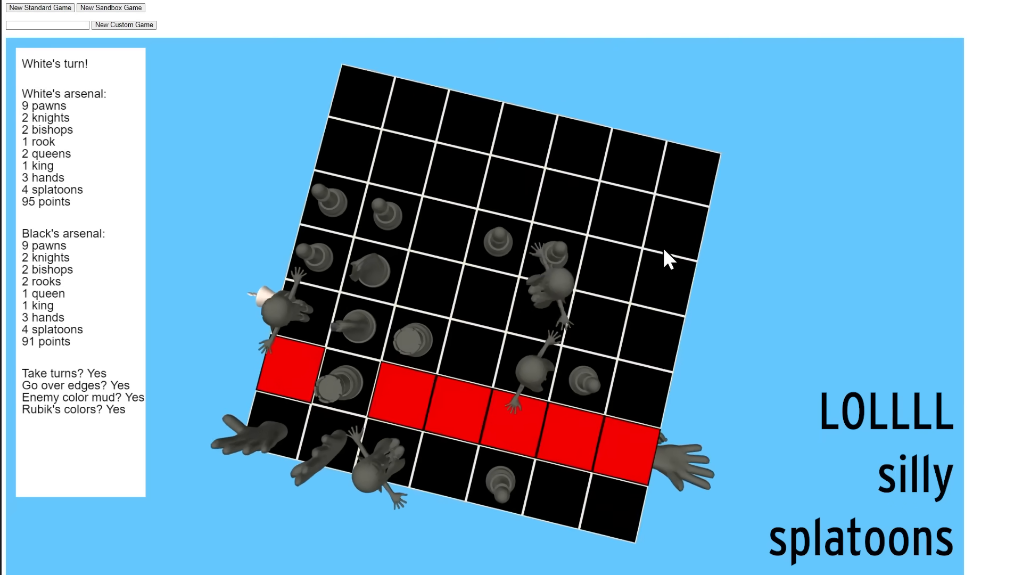
{"action": "left_click", "coordinate": [123, 25]}
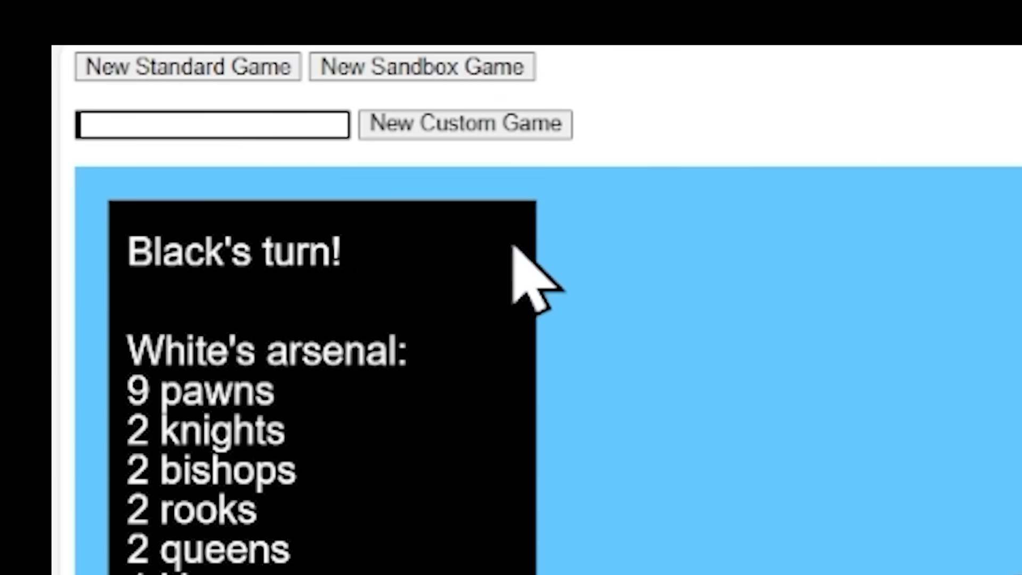
{"action": "mouse_move", "coordinate": [521, 274]}
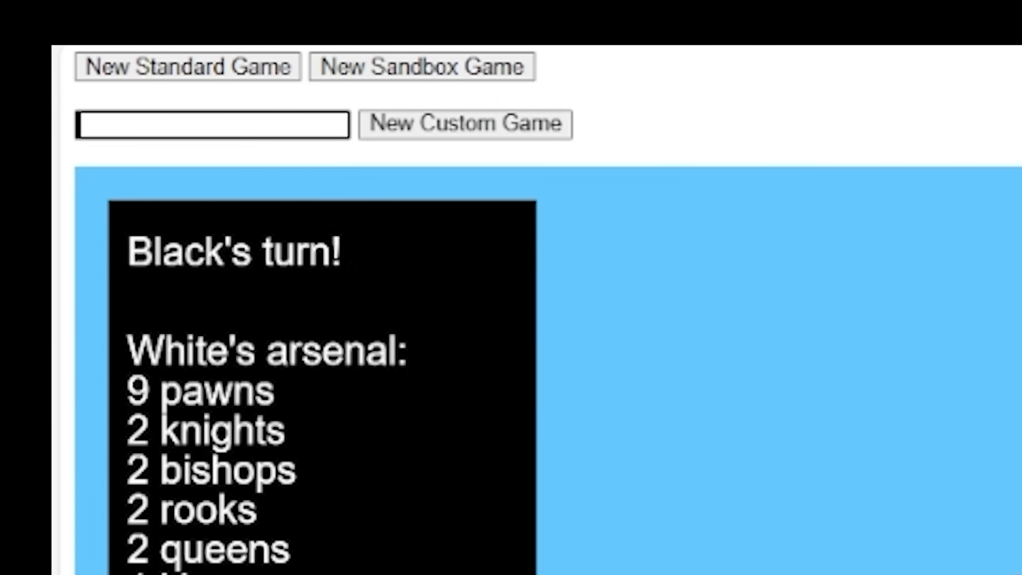
- Enter 'YYYY 0.5' as the custom game settings and start the game
{"action": "type", "text": "YYY"}
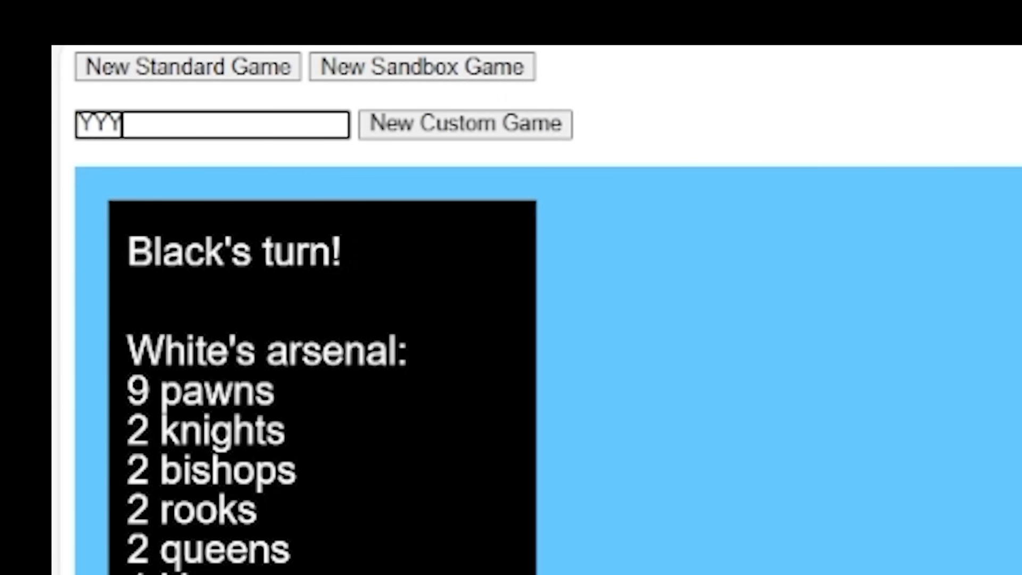
{"action": "type", "text": "Y"}
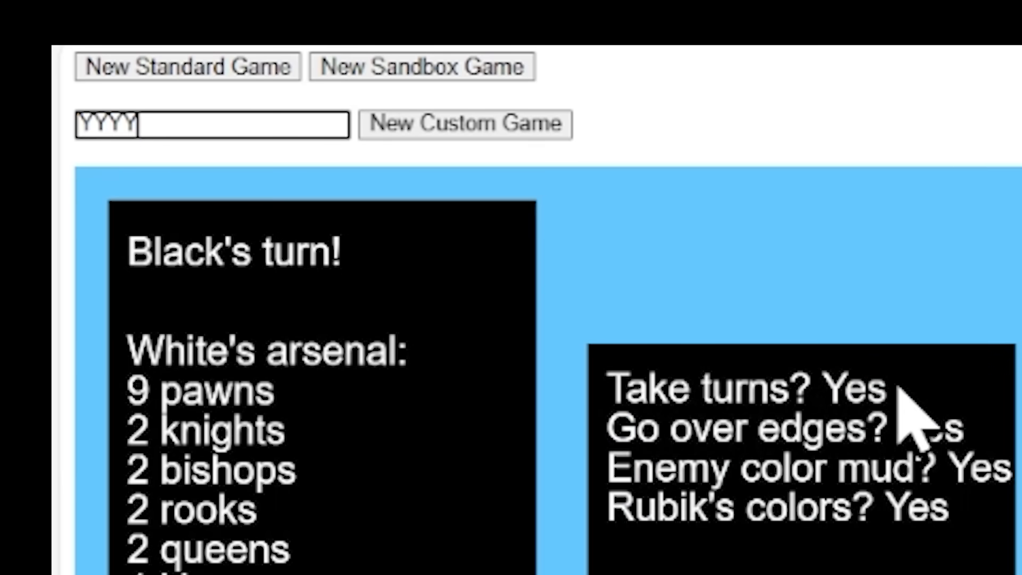
{"action": "mouse_move", "coordinate": [632, 534]}
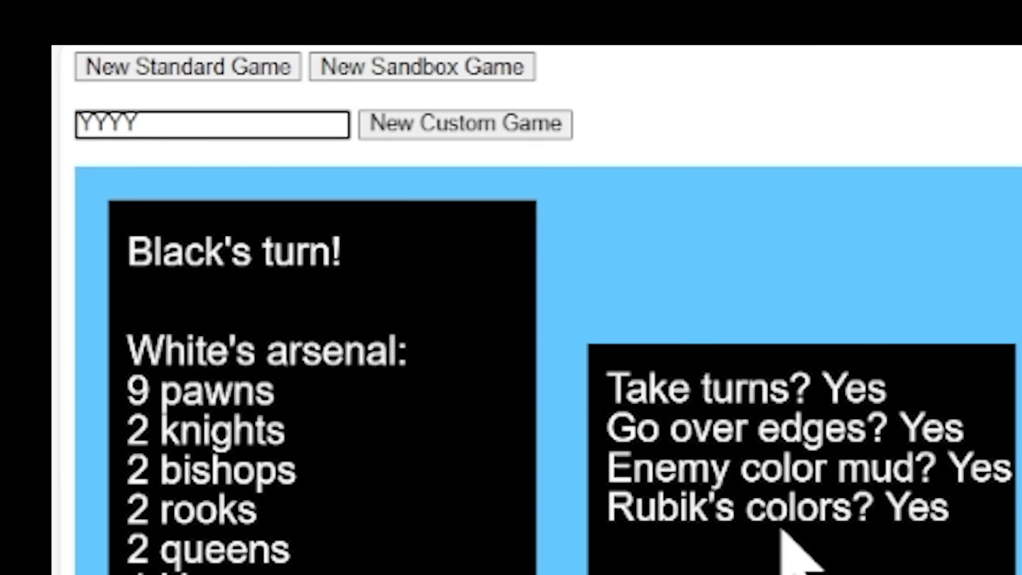
{"action": "type", "text": "0.5"}
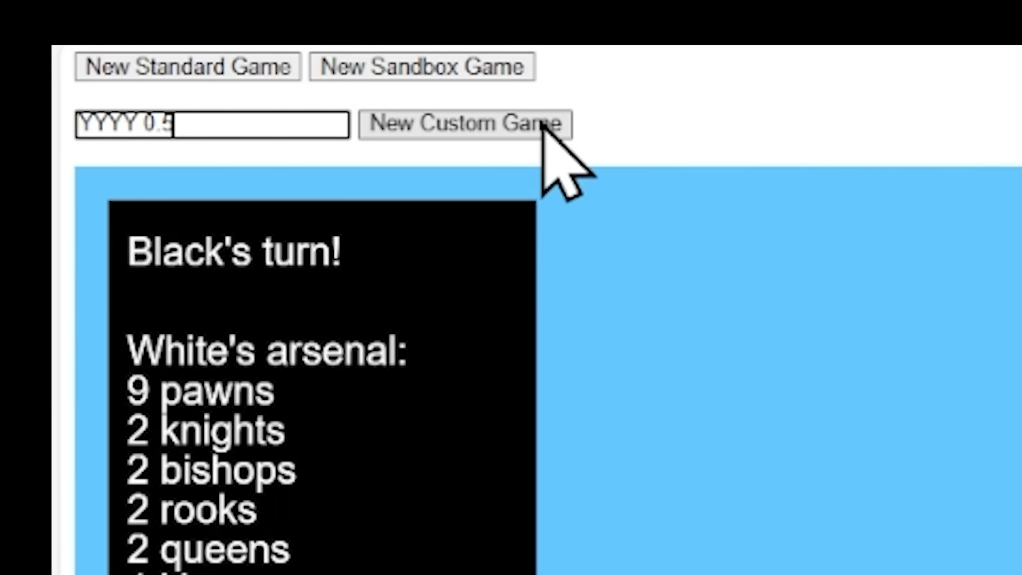
{"action": "left_click", "coordinate": [463, 124]}
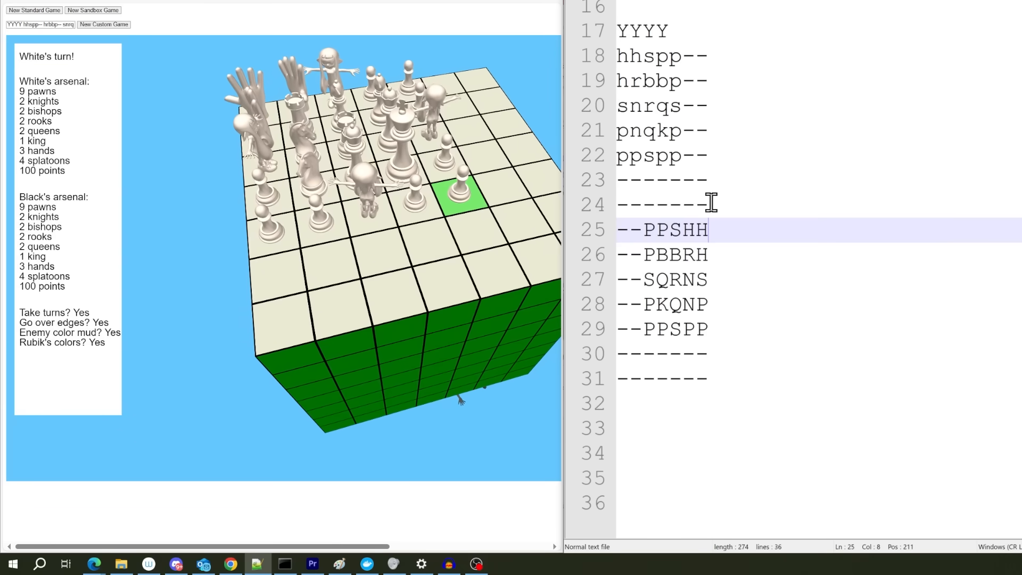
- Enter the YYYY board layout text into the custom game box
{"action": "type", "text": "qqqq"}
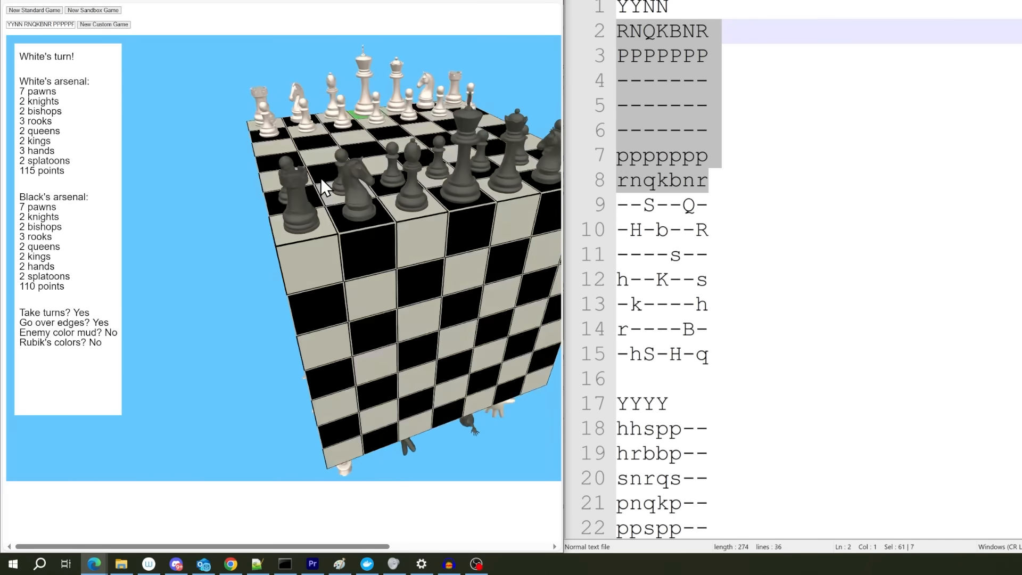
- Select the whole YYNN layout text in Notepad++
{"action": "left_click_drag", "start_coordinate": [326, 189], "coordinate": [430, 218]}
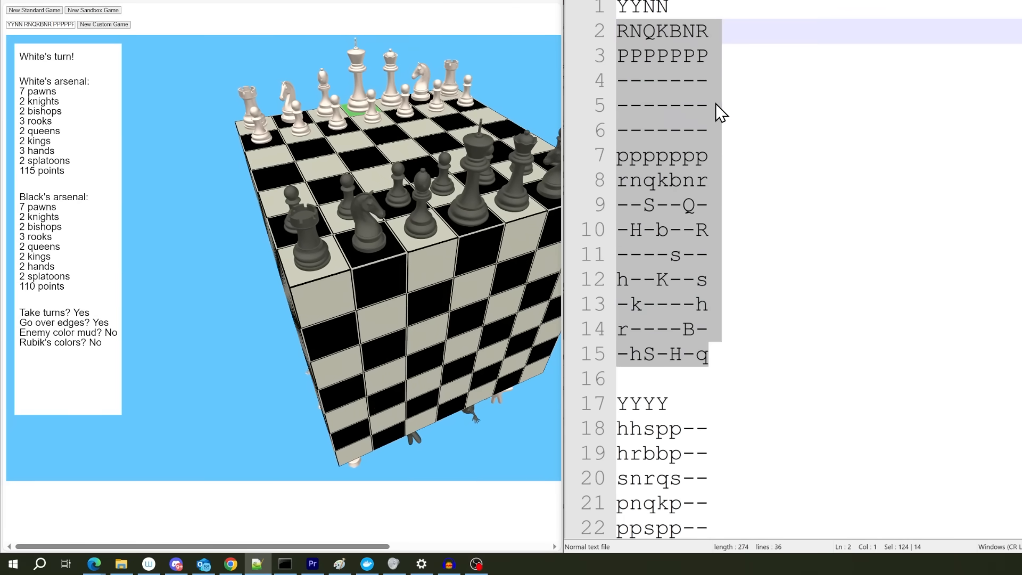
- Fill the layout's empty middle row with the text 'RrRr'
{"action": "left_click", "coordinate": [642, 104]}
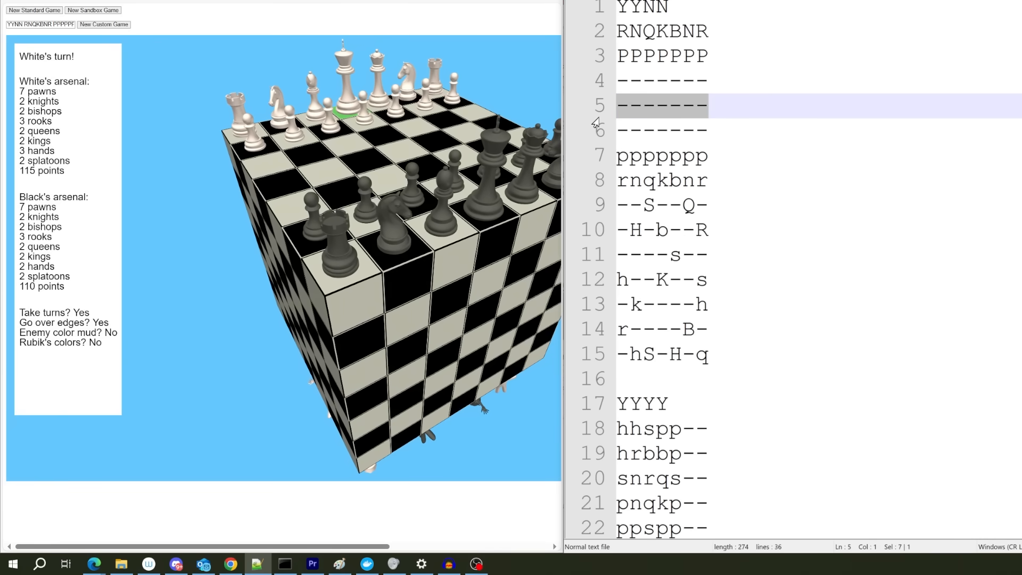
{"action": "type", "text": "RrRr"}
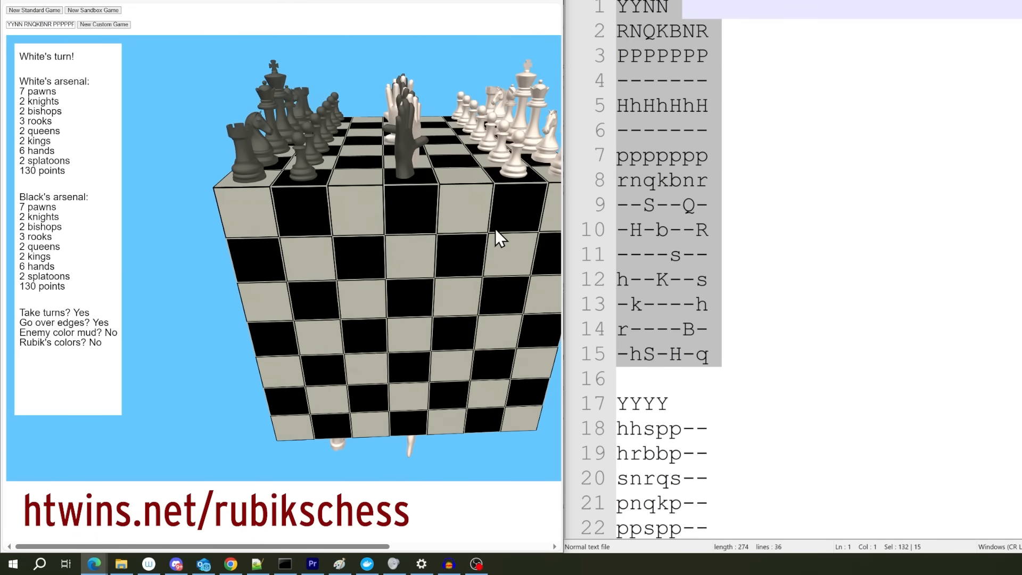
- View the sketch.js source and scroll through drawSide, drawMovingPiece and drawPiece
{"action": "left_click", "coordinate": [508, 6]}
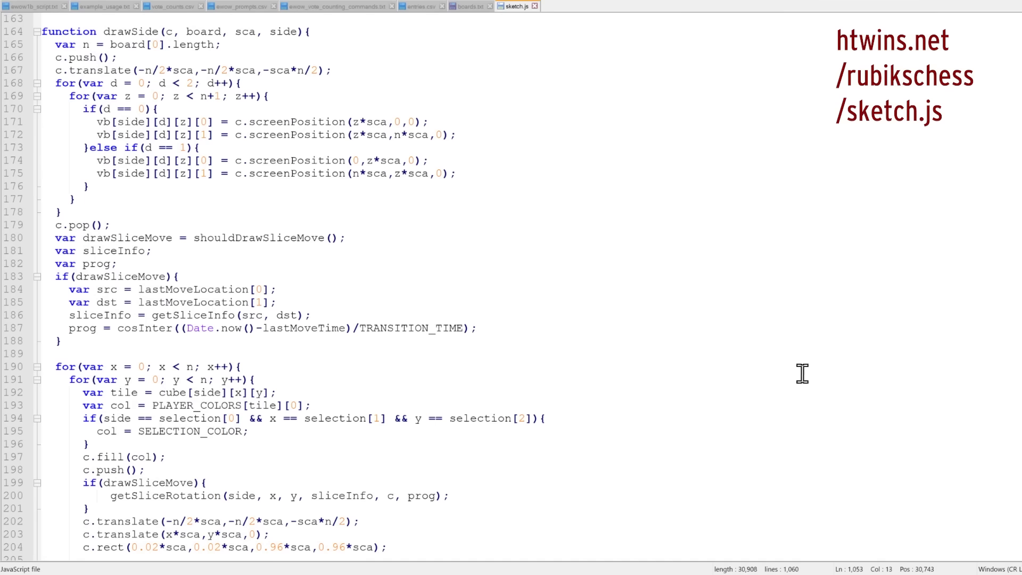
{"action": "scroll", "scroll_direction": "down", "scroll_amount": 3}
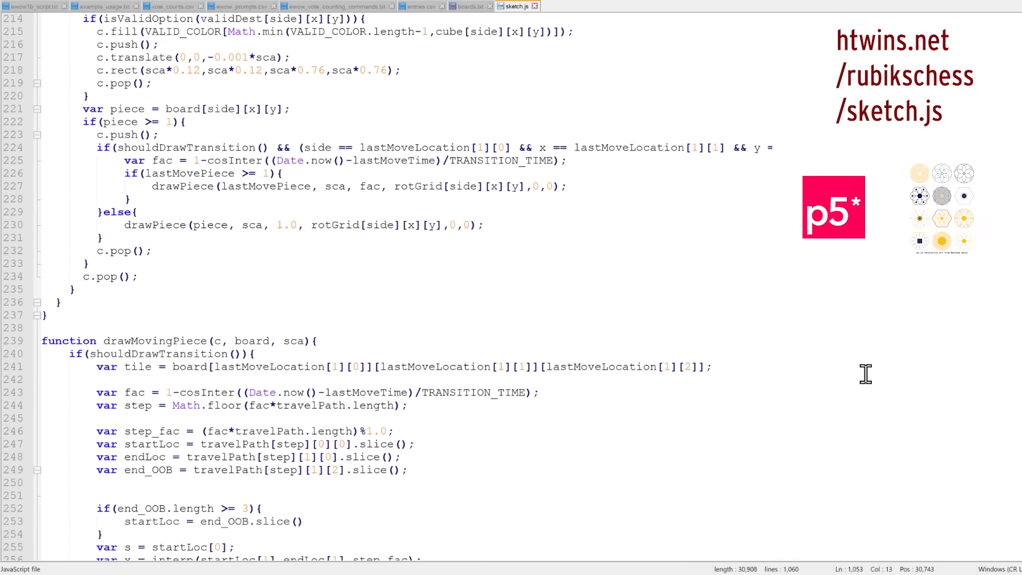
{"action": "scroll", "scroll_direction": "down", "scroll_amount": 3}
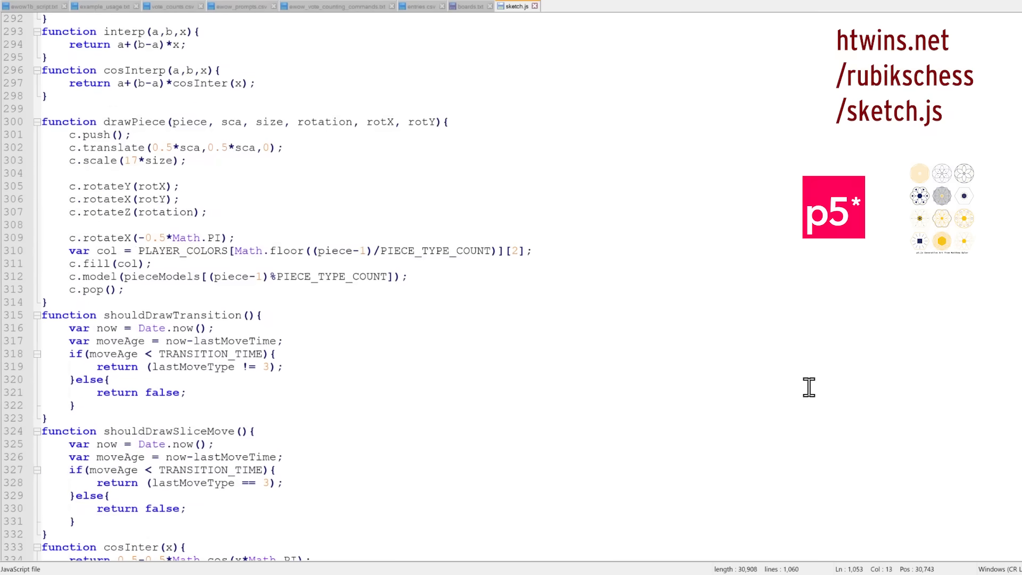